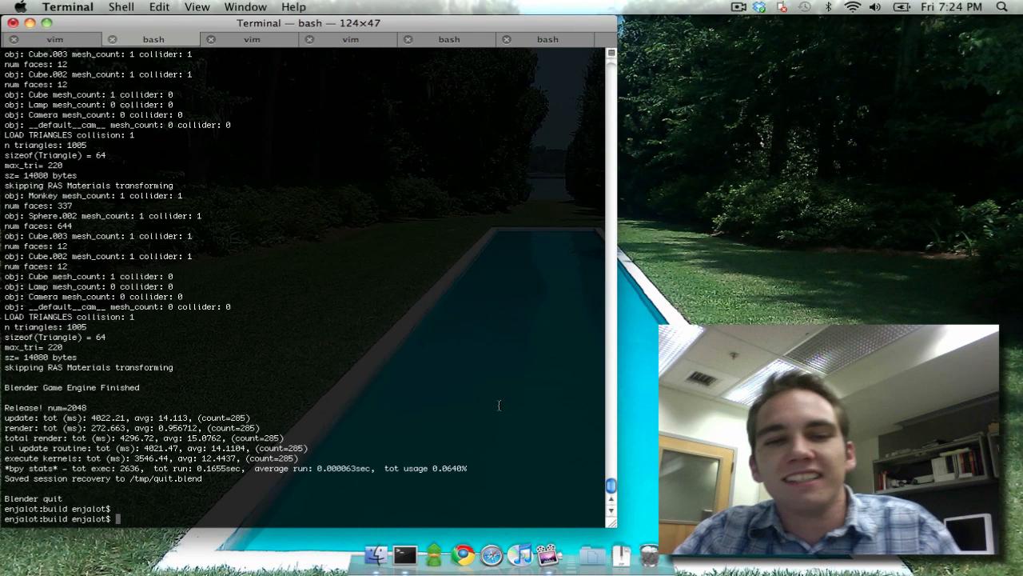
Launch Blender from the Terminal with the lb command to open the default scene.
{"action": "type", "text": "lb"}
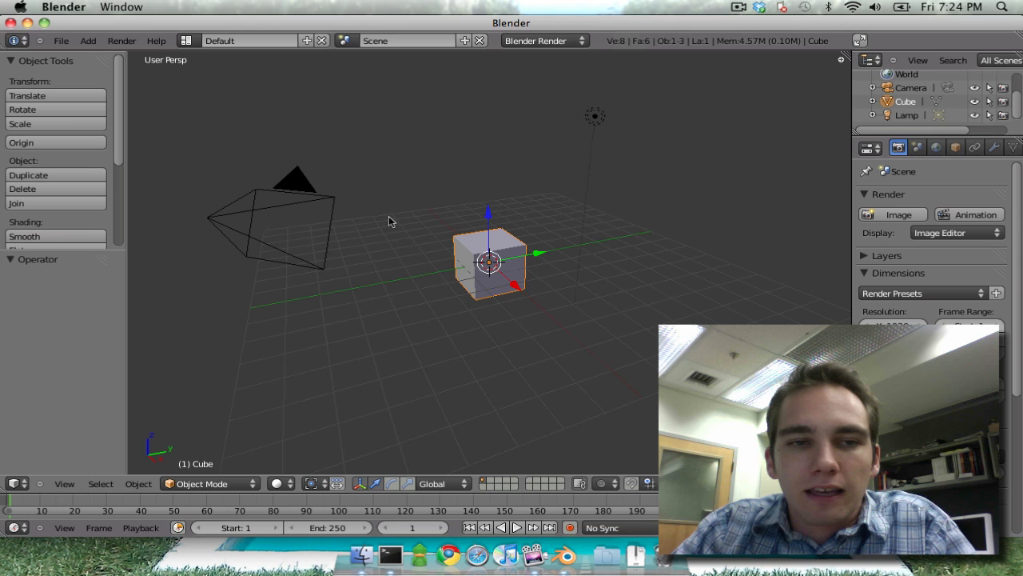
Show the File > Open Recent list listing collision_mac.blend and box.blend.
{"action": "left_click", "coordinate": [61, 41]}
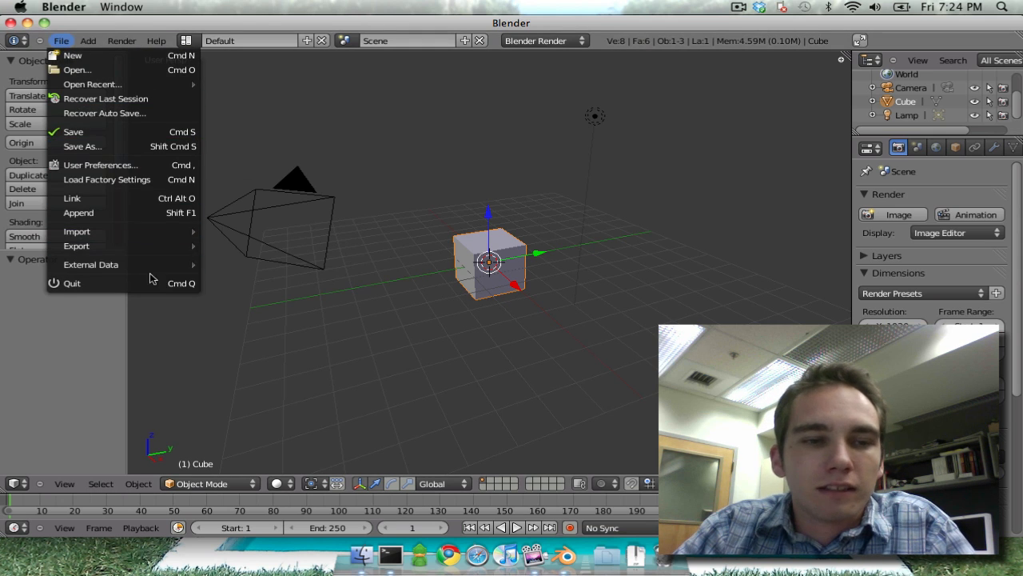
{"action": "mouse_move", "coordinate": [76, 245]}
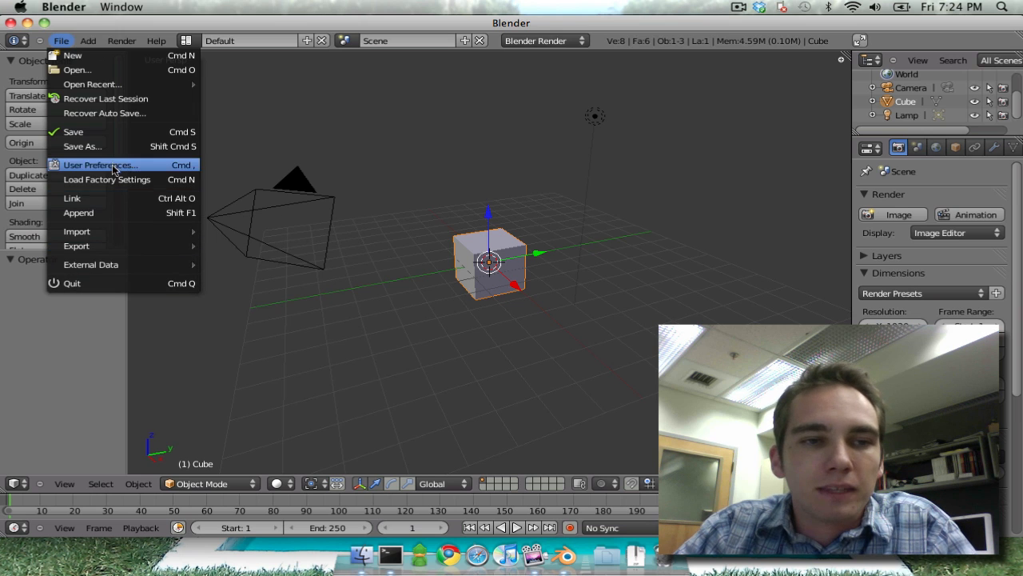
{"action": "mouse_move", "coordinate": [124, 113]}
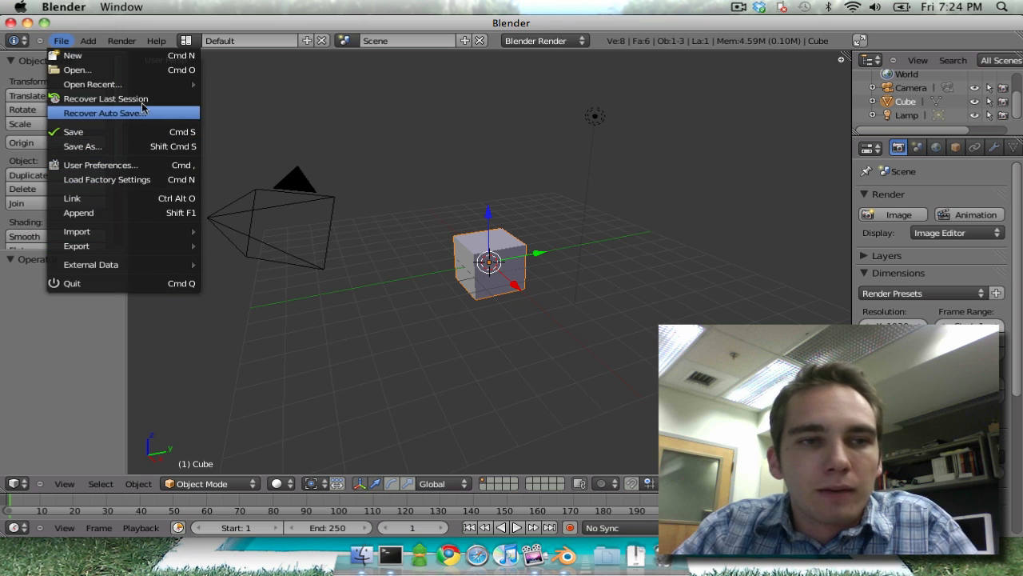
{"action": "left_click", "coordinate": [92, 84]}
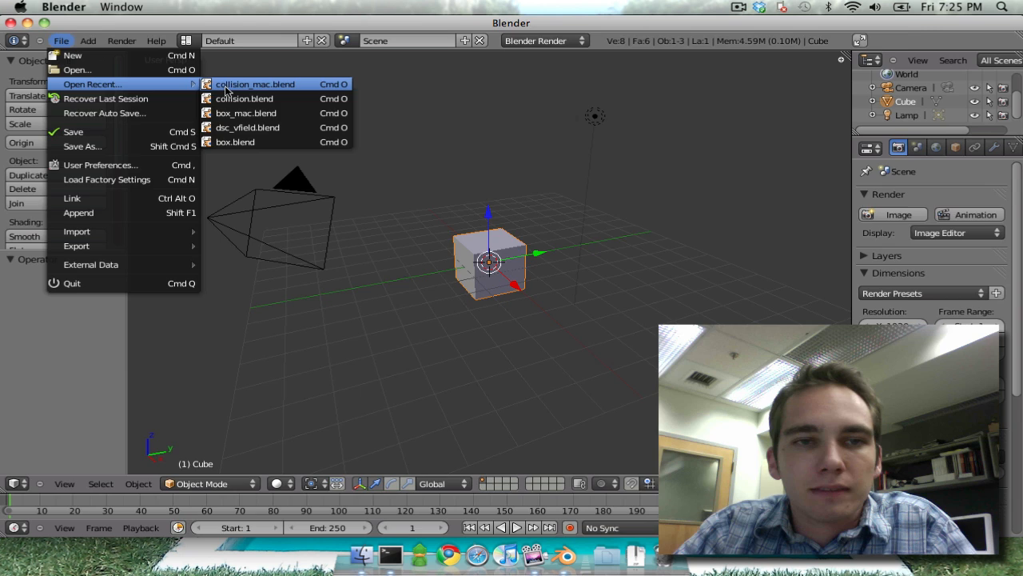
Open collision_mac.blend from the recent files list.
{"action": "left_click", "coordinate": [254, 84]}
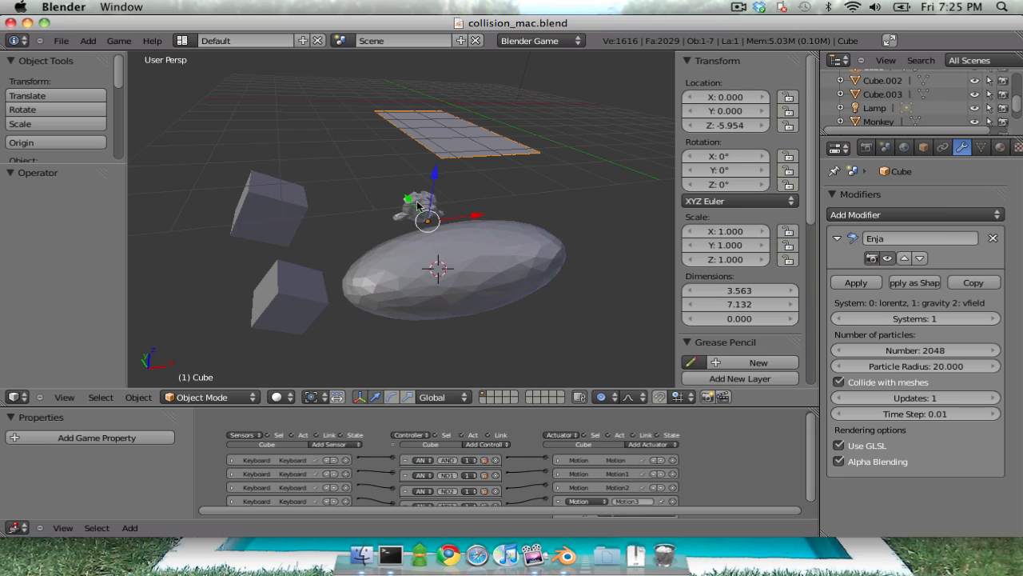
{"action": "mouse_move", "coordinate": [462, 136]}
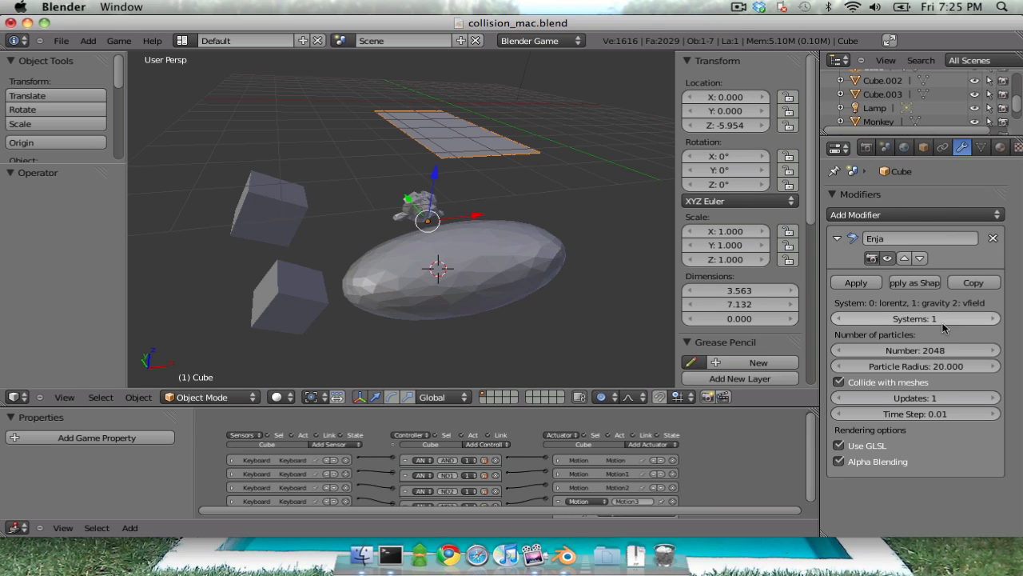
{"action": "mouse_move", "coordinate": [921, 359]}
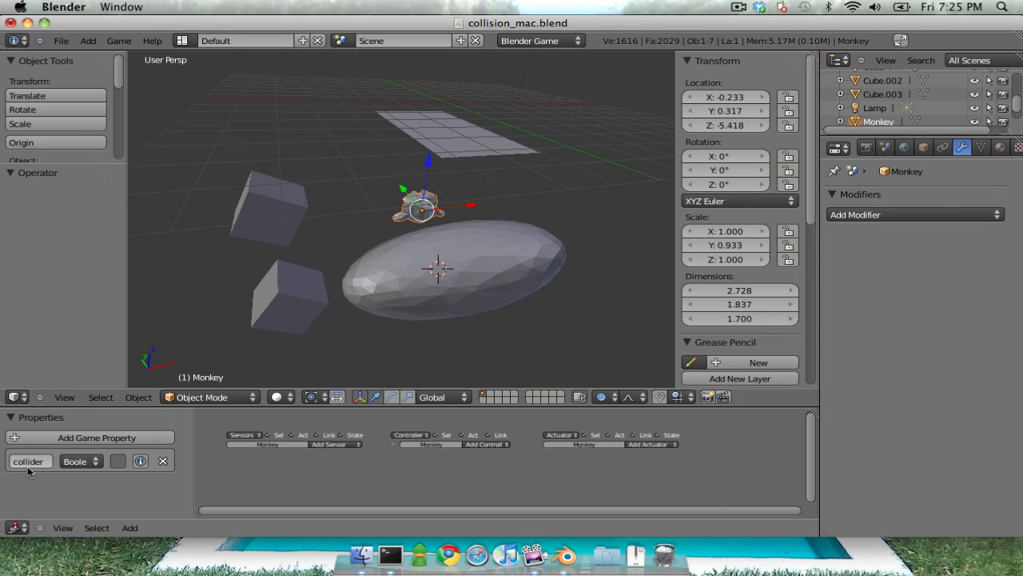
{"action": "mouse_move", "coordinate": [339, 315]}
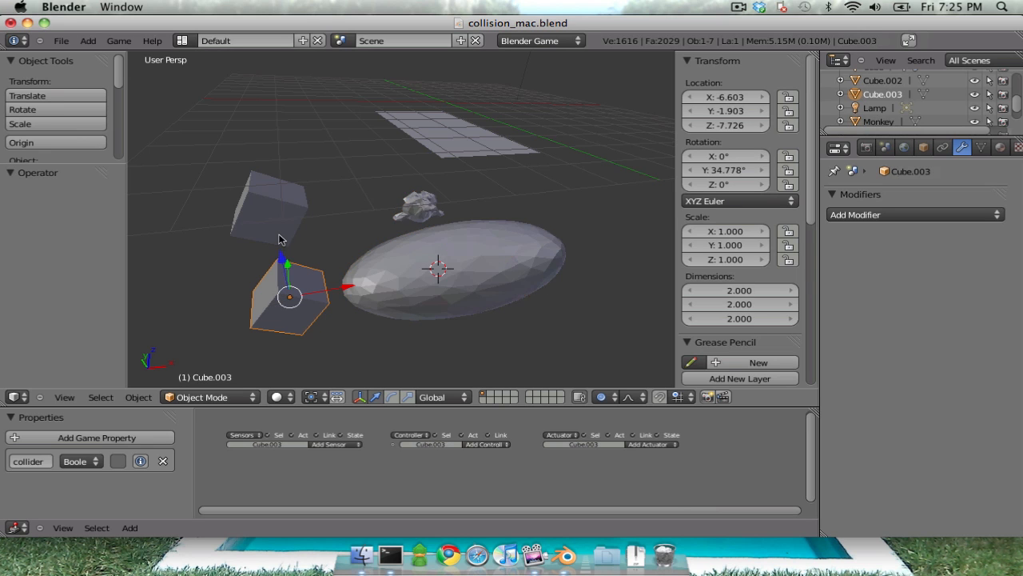
{"action": "left_click", "coordinate": [270, 207]}
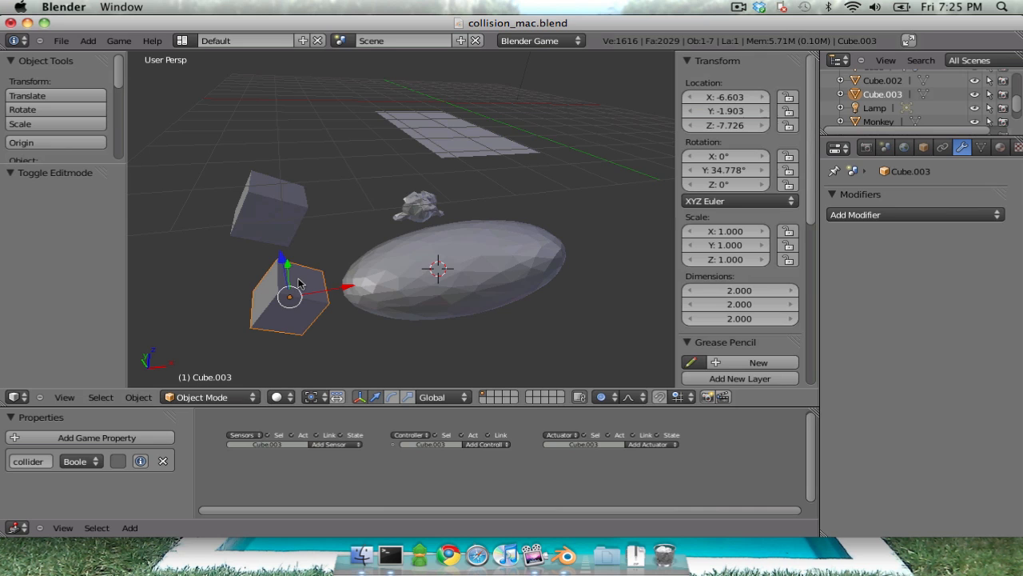
{"action": "left_click", "coordinate": [416, 206]}
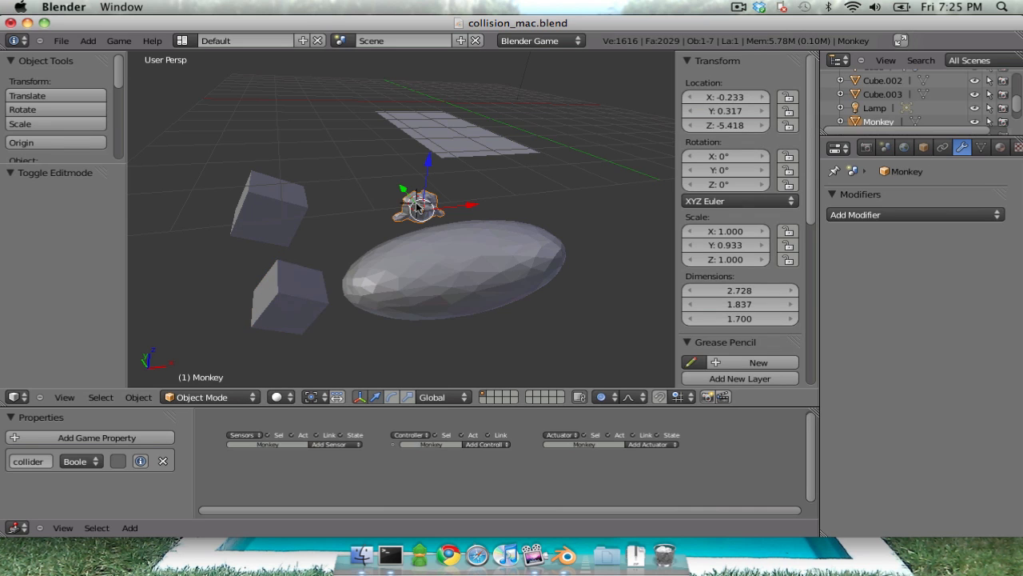
{"action": "left_click", "coordinate": [464, 264]}
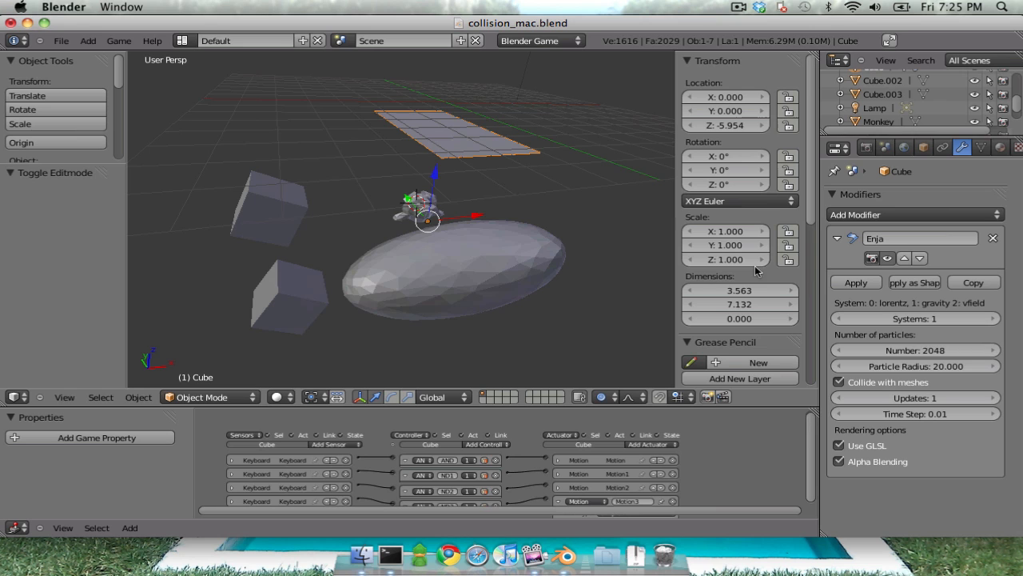
Change the Enja modifier's number of particles from 2048 to 1024.
{"action": "left_click", "coordinate": [916, 350]}
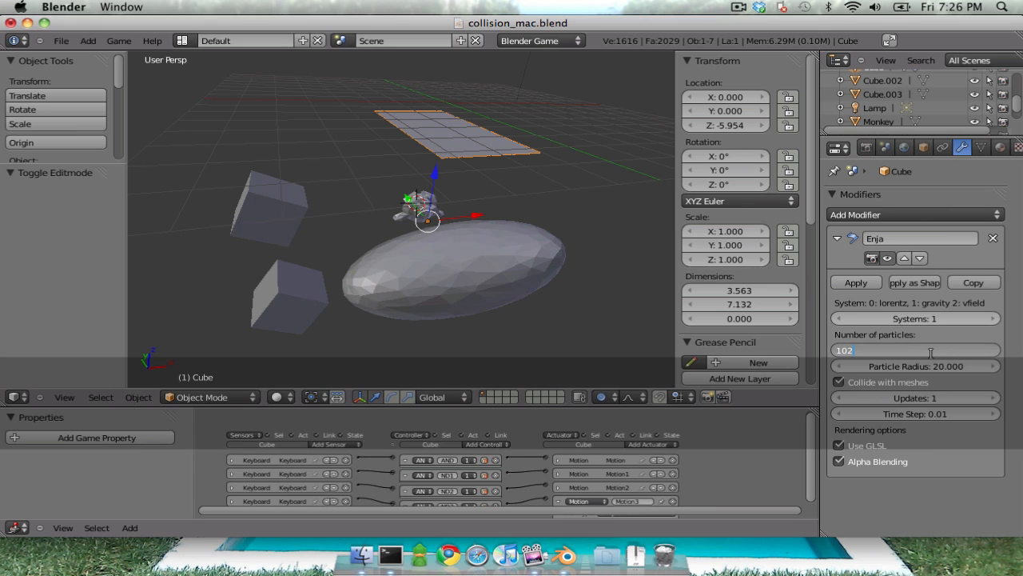
{"action": "type", "text": "1024"}
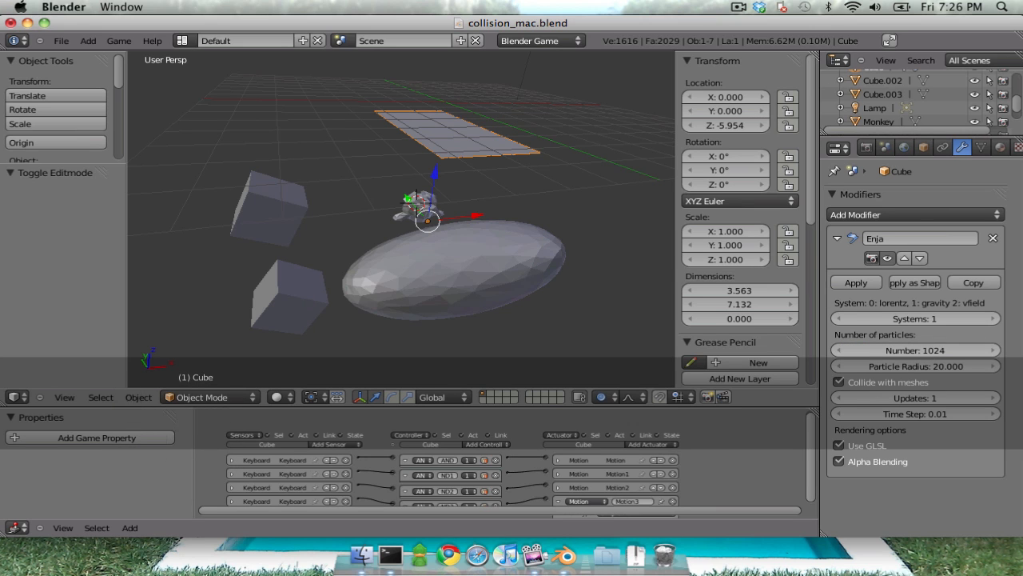